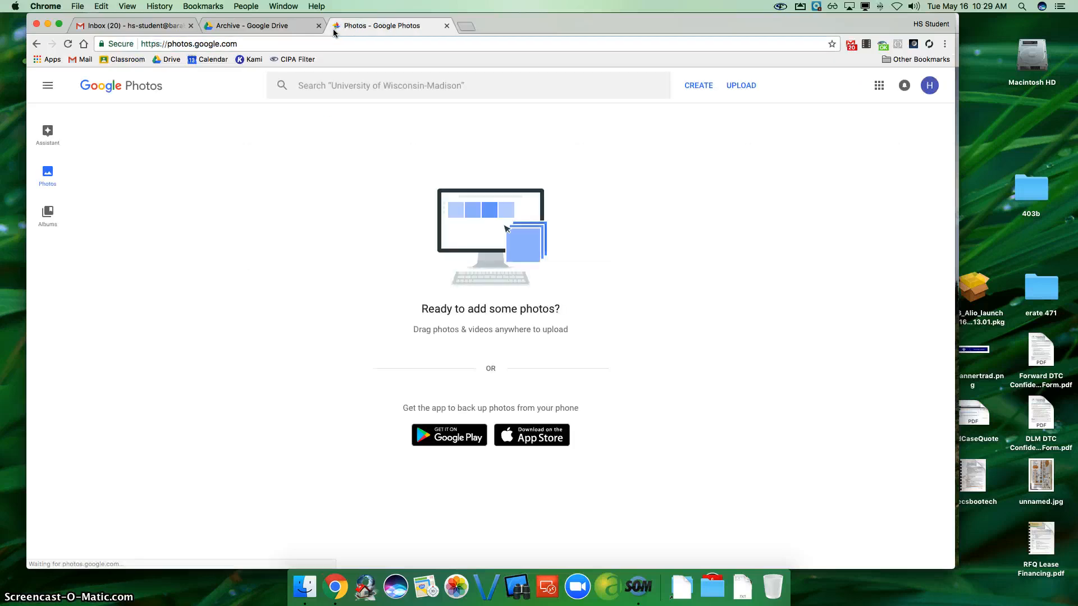
mouse_move(286, 129)
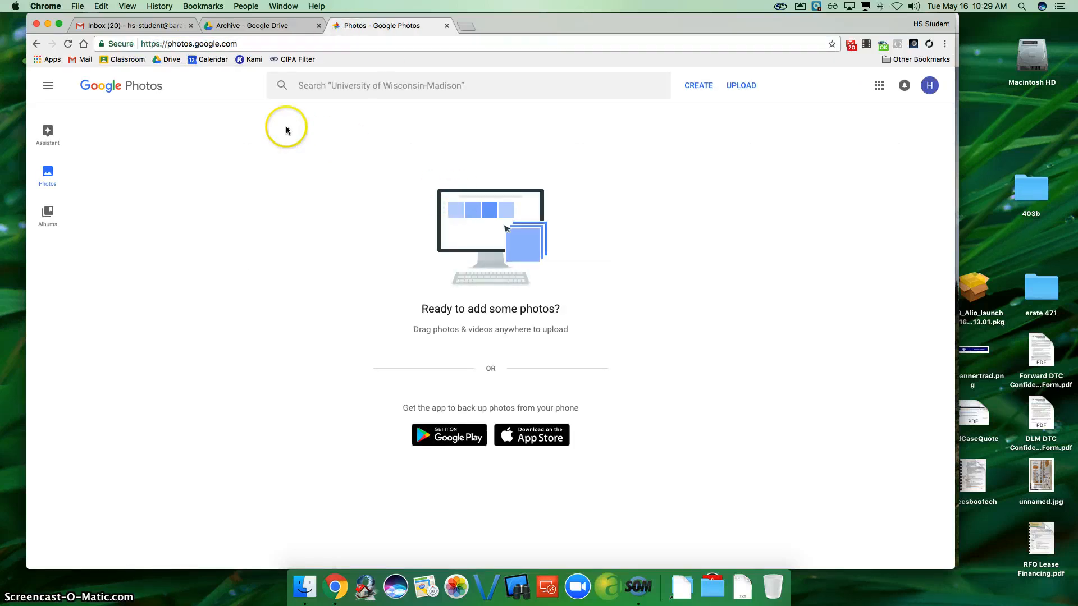
mouse_move(212, 218)
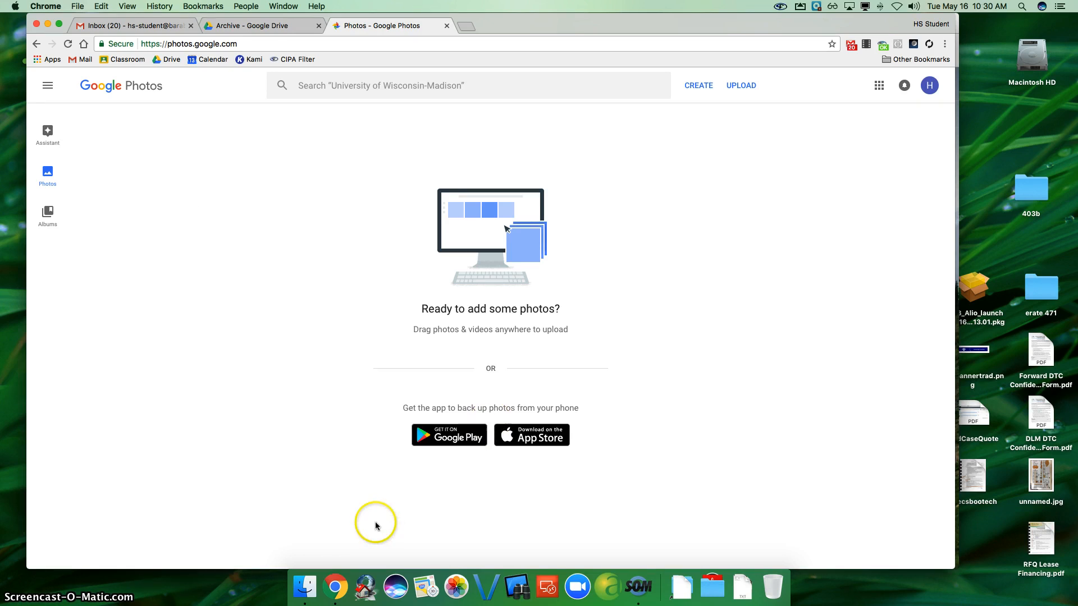
mouse_move(304, 589)
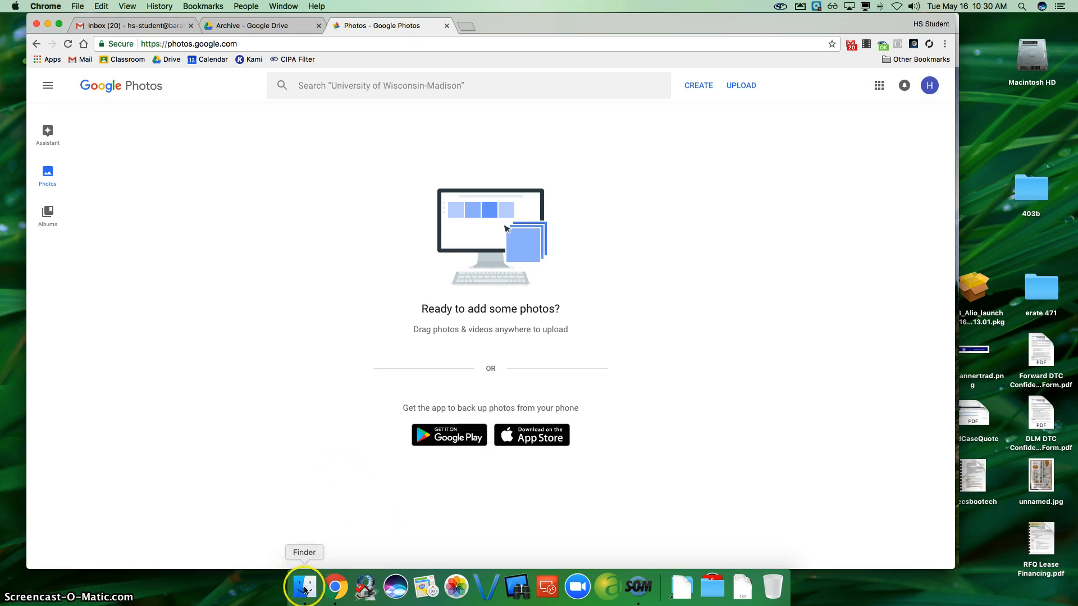
Browse to the Pictures folder in Finder and bring up the Photos Library's context menu.
click(304, 586)
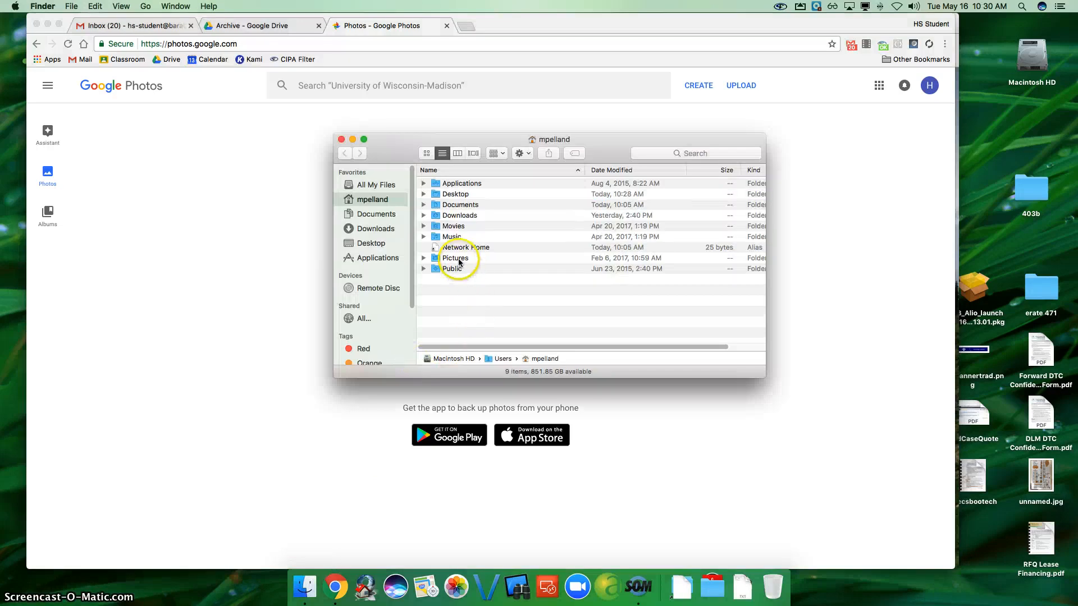
double_click(454, 259)
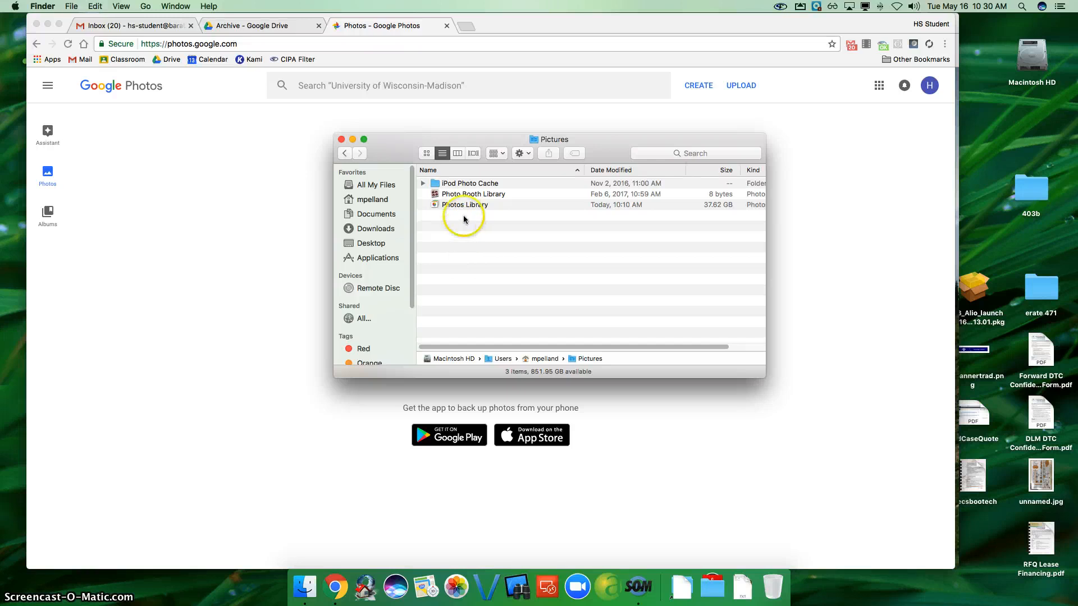
right_click(465, 205)
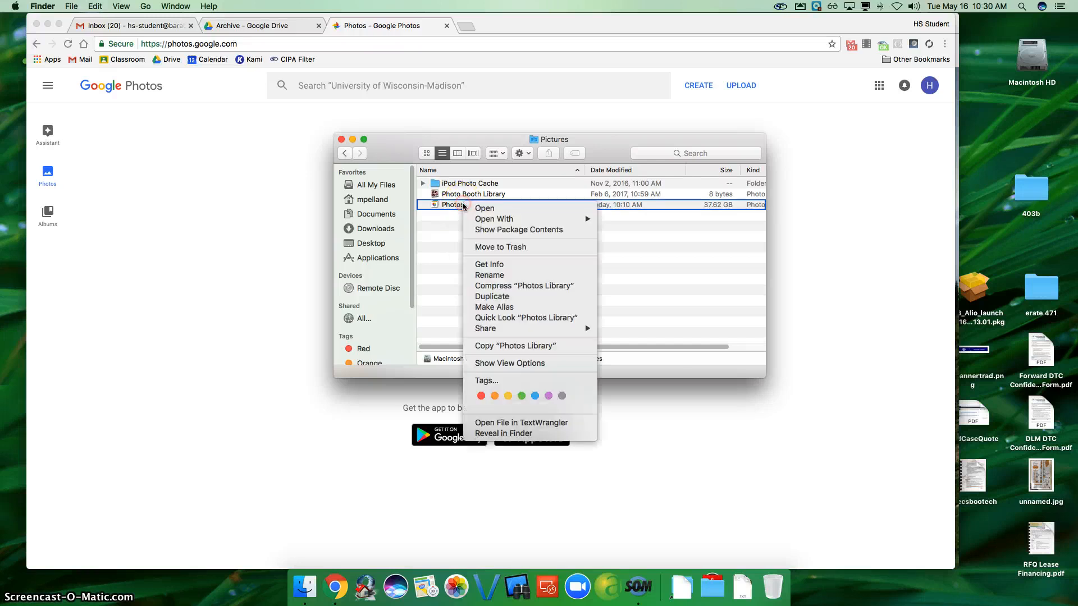
mouse_move(518, 229)
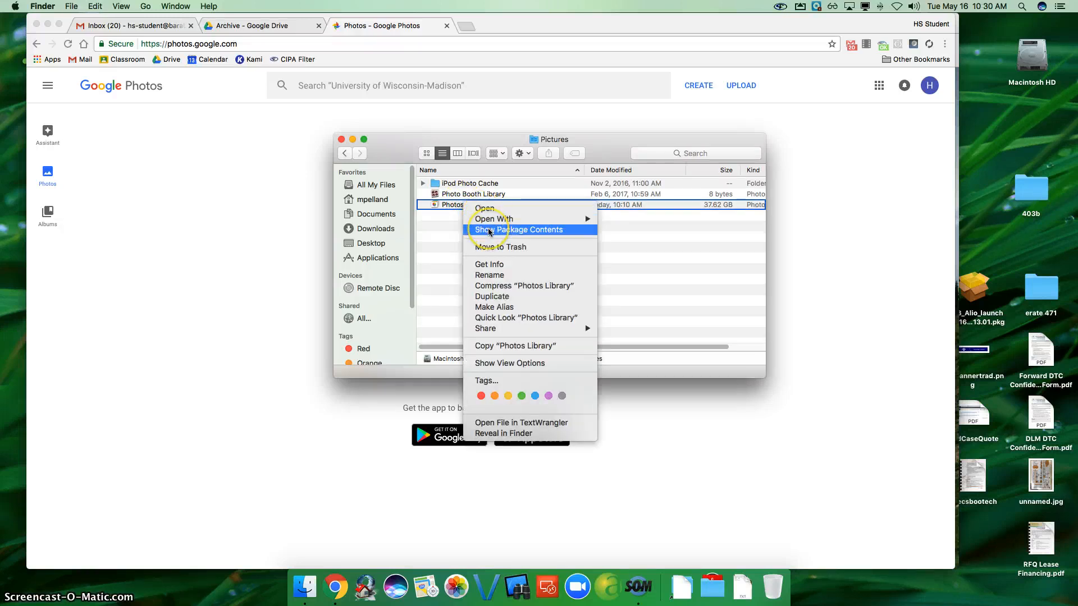
mouse_move(488, 232)
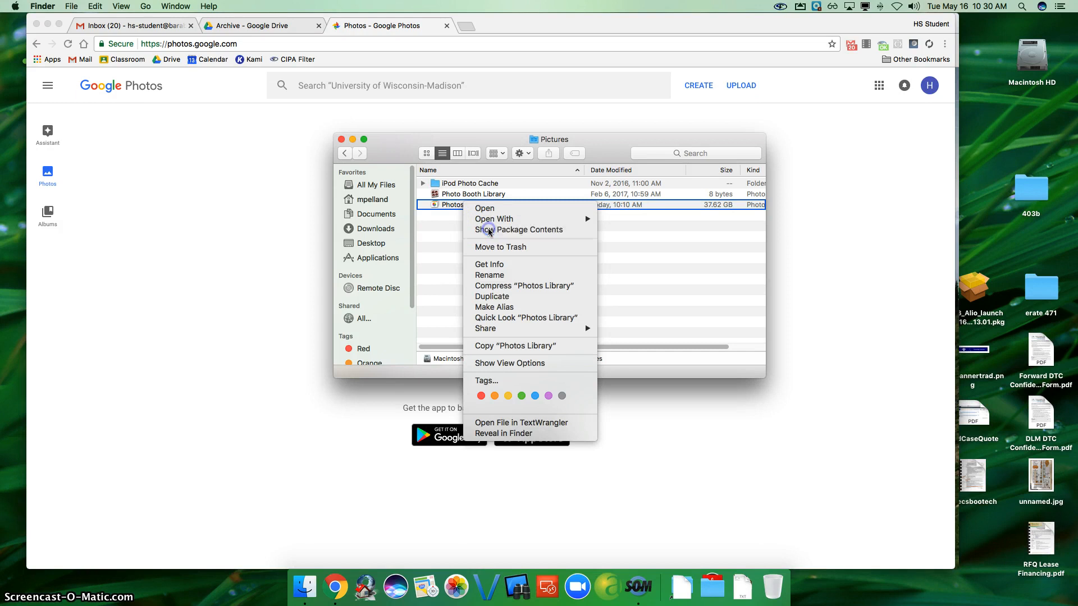
Show the package contents of Photos Library, revealing Masters, database and resources.
click(519, 229)
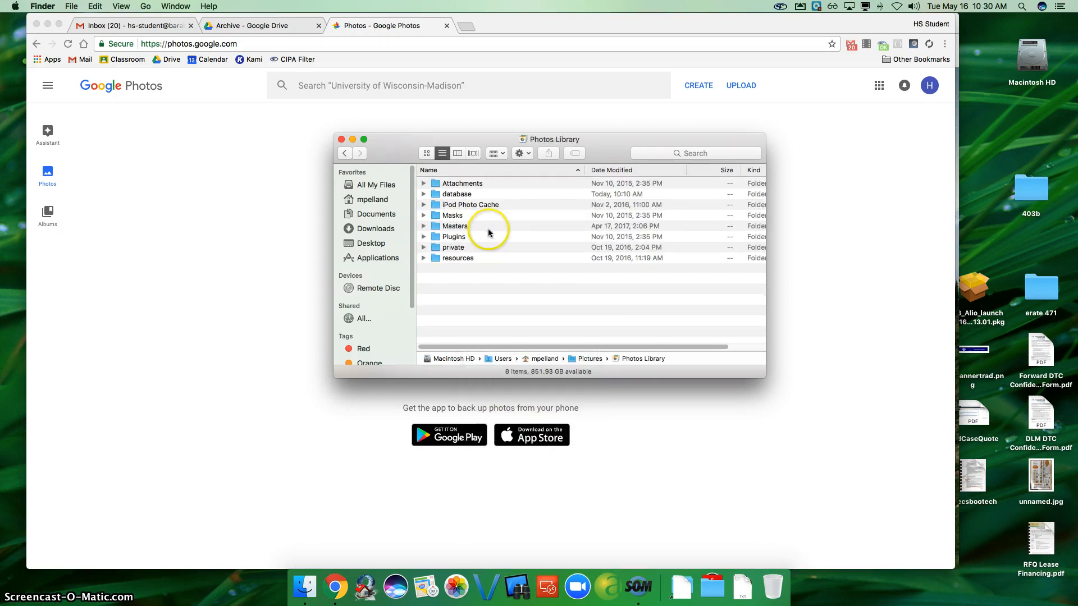
mouse_move(459, 230)
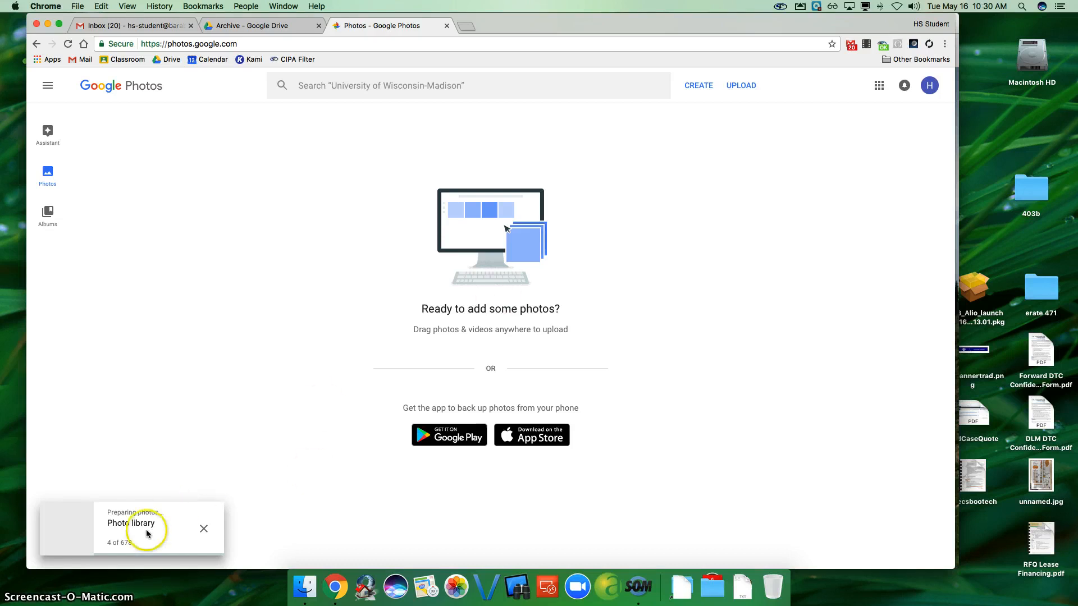
mouse_move(115, 515)
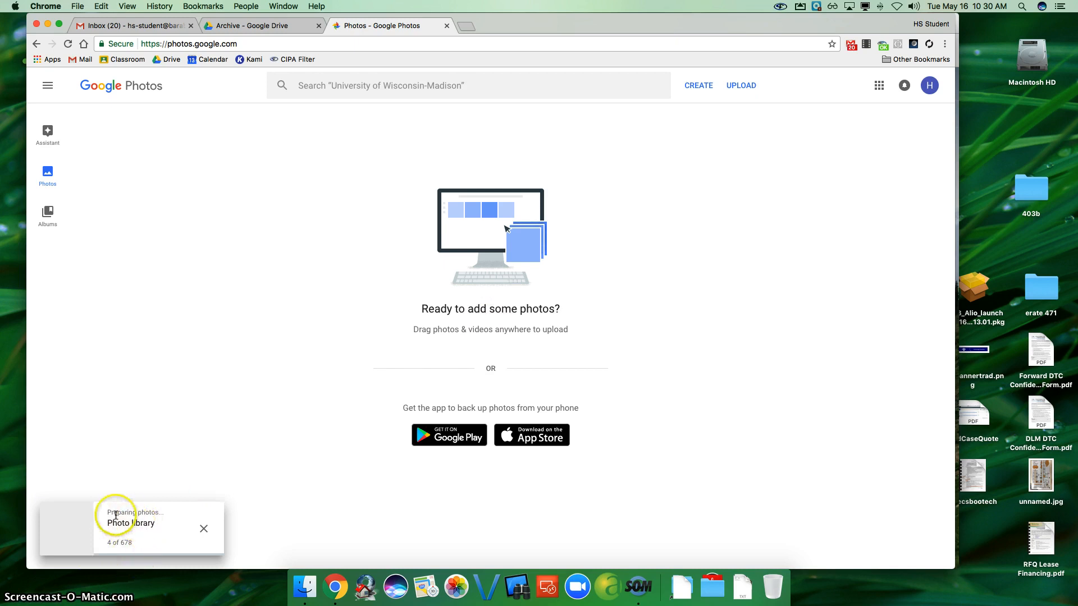